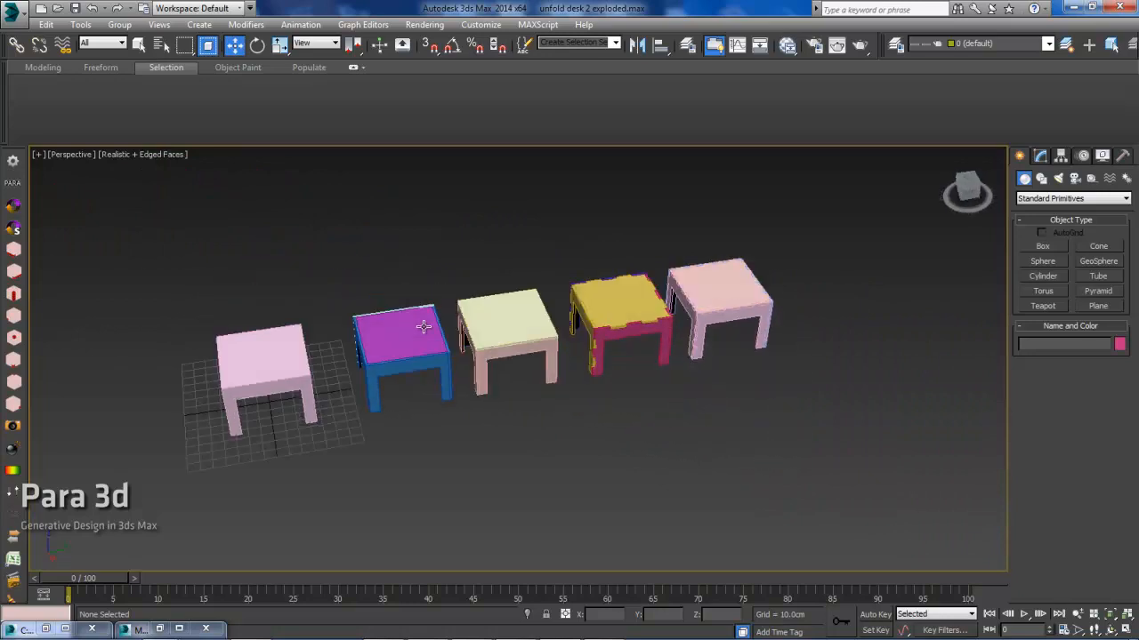
- Zoom in on the exploded desks to inspect their joint details
drag(422, 326, 293, 373)
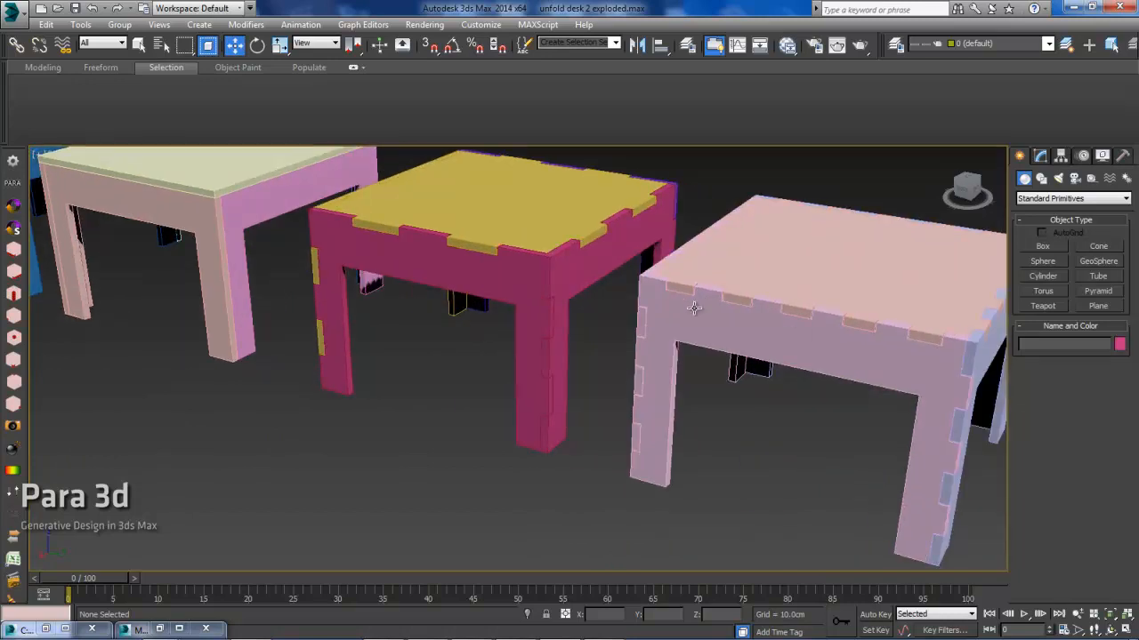
mouse_move(729, 295)
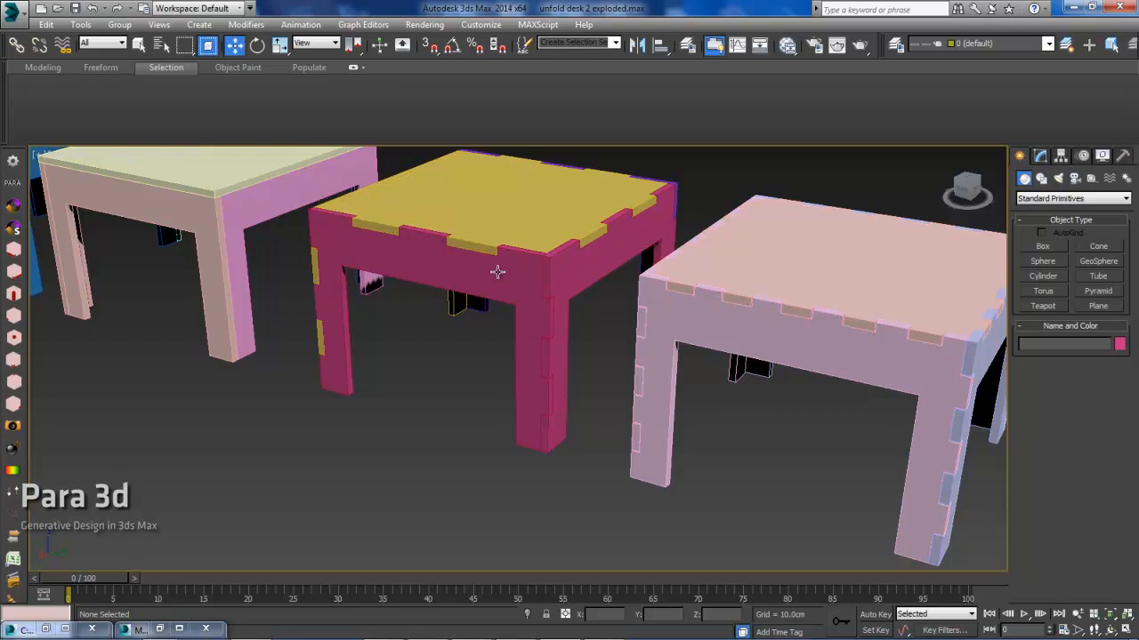
mouse_move(592, 307)
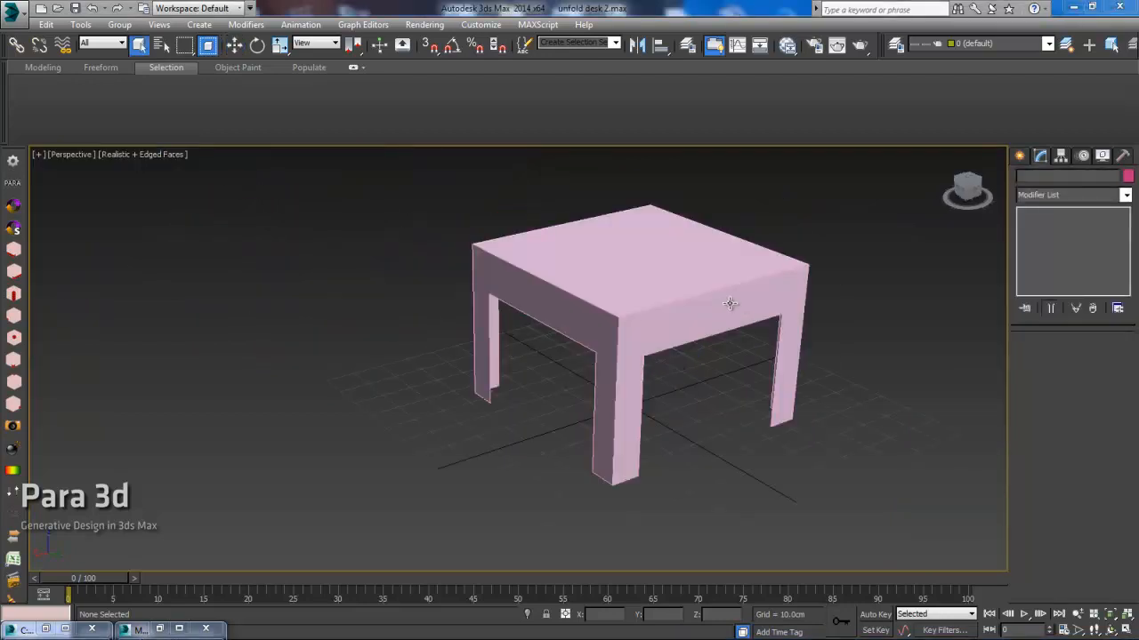
drag(730, 303, 798, 273)
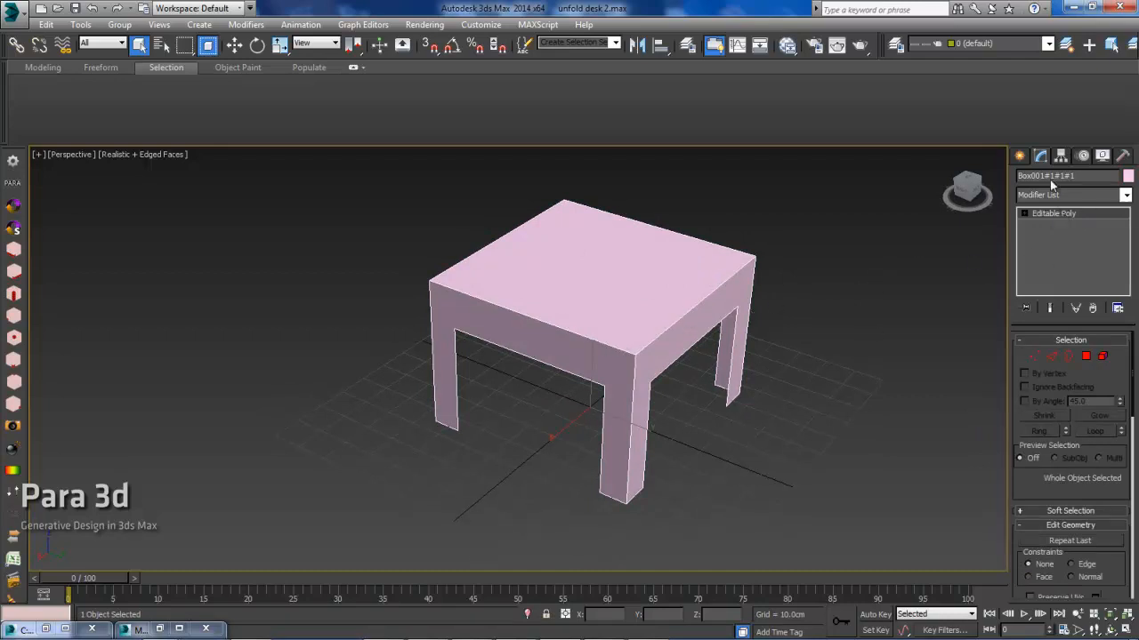
mouse_move(1042, 157)
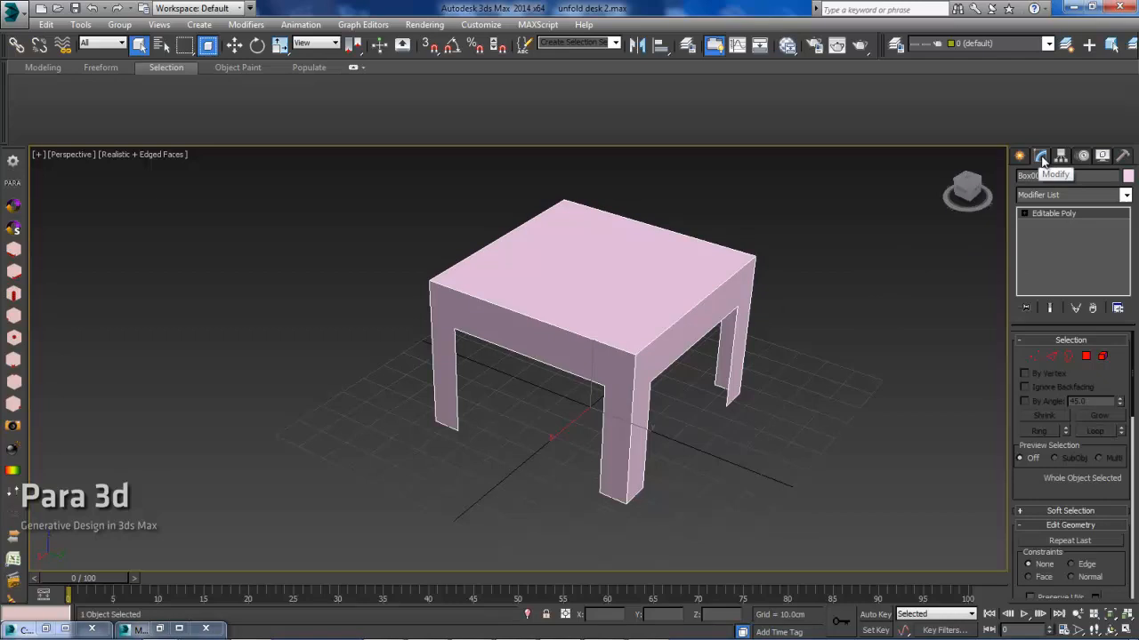
click(1123, 194)
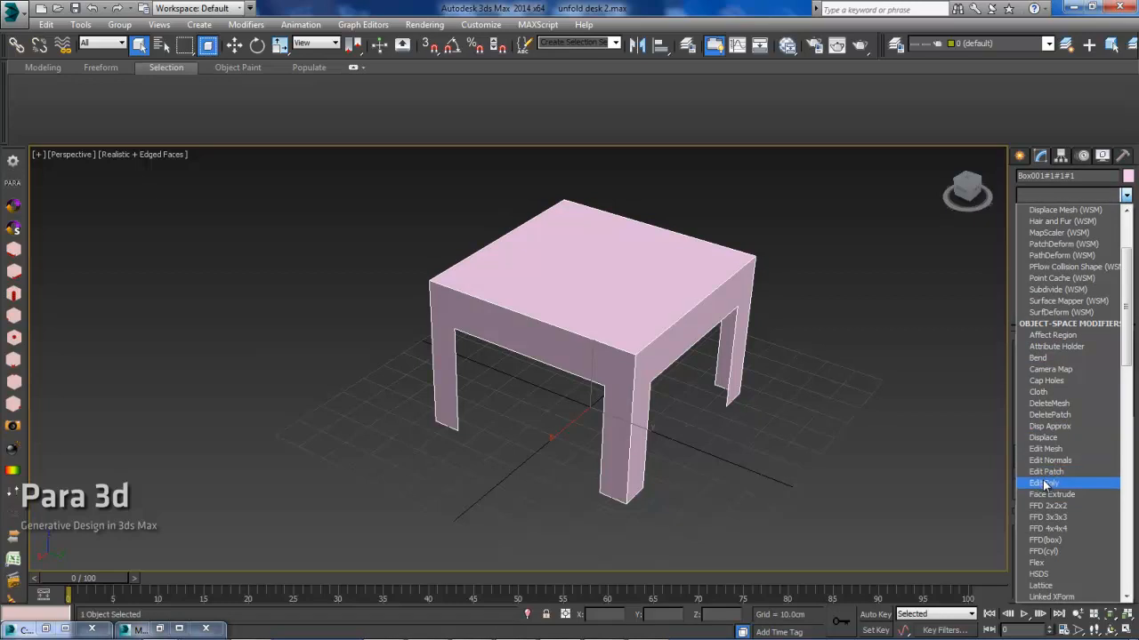
click(1043, 482)
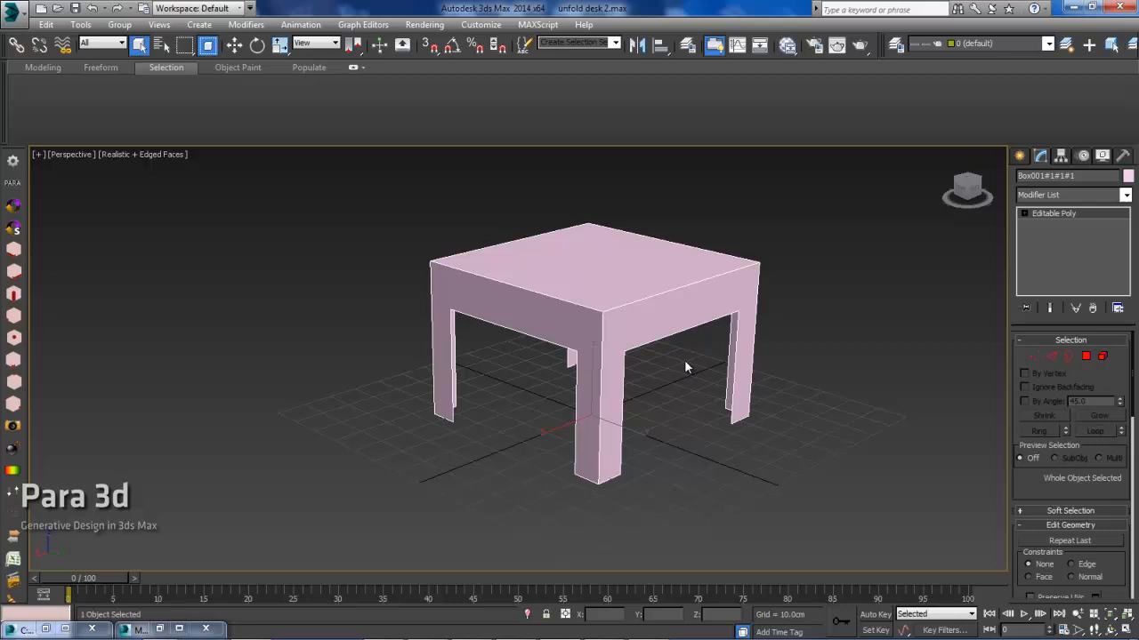
mouse_move(671, 366)
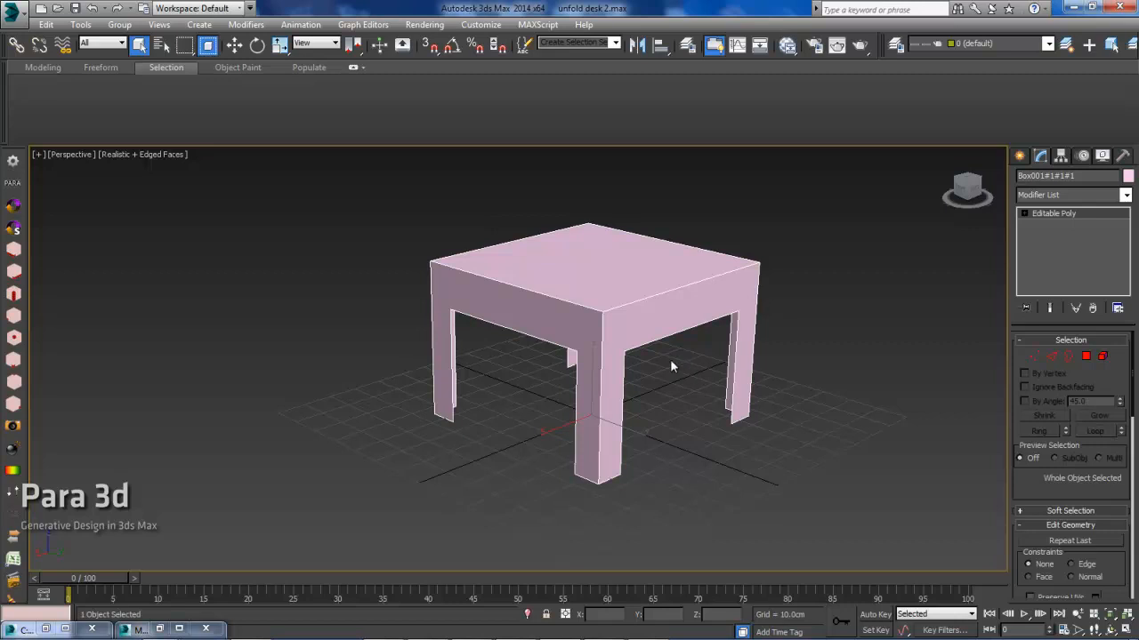
drag(671, 366, 548, 301)
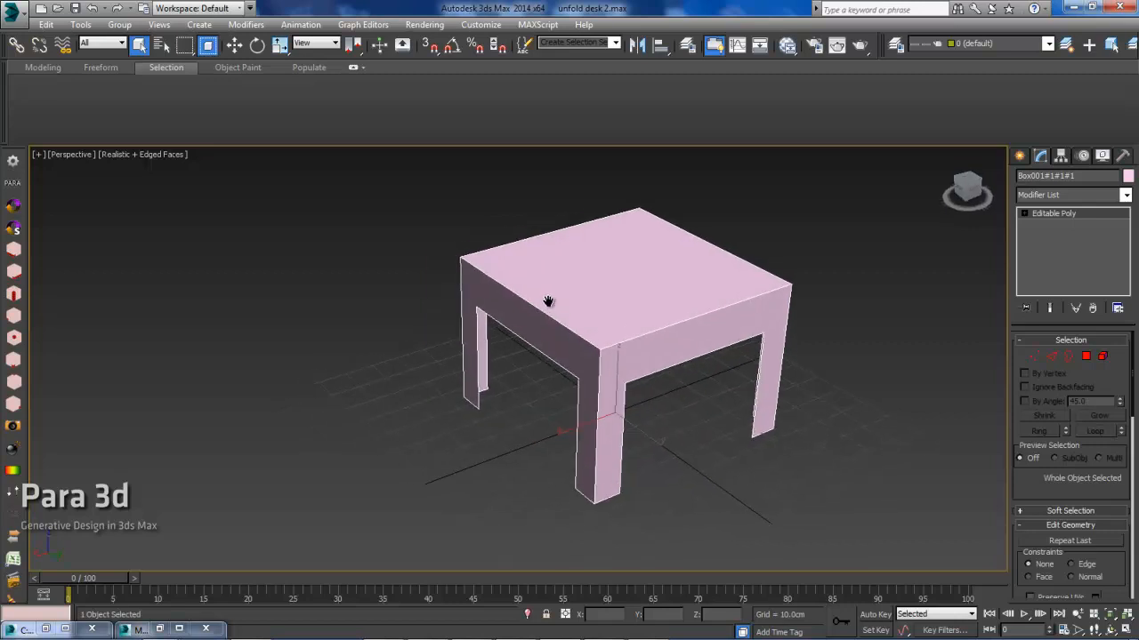
drag(549, 300, 583, 284)
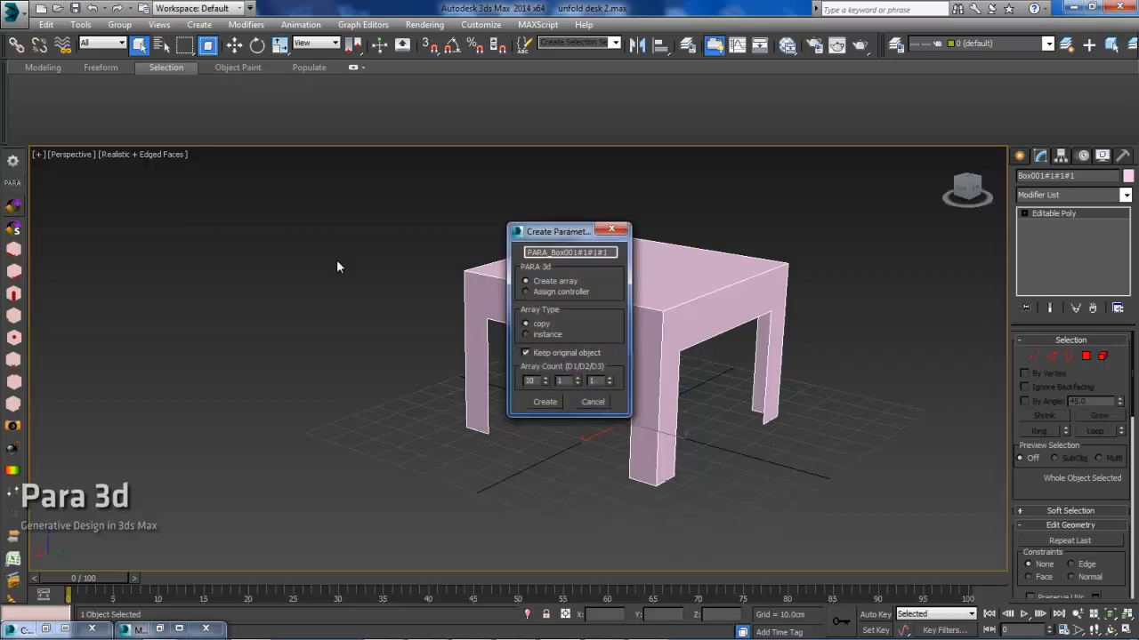
- Move the Create Parametric dialog aside and create an 'Assign controller' Para 3d controller
drag(558, 231, 314, 210)
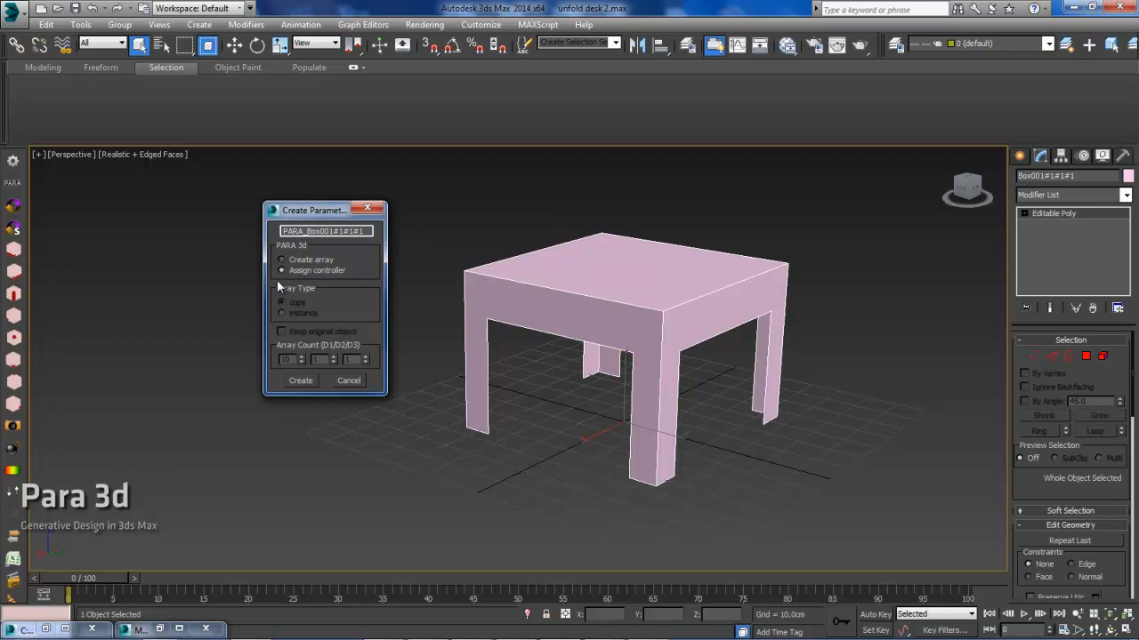
click(301, 380)
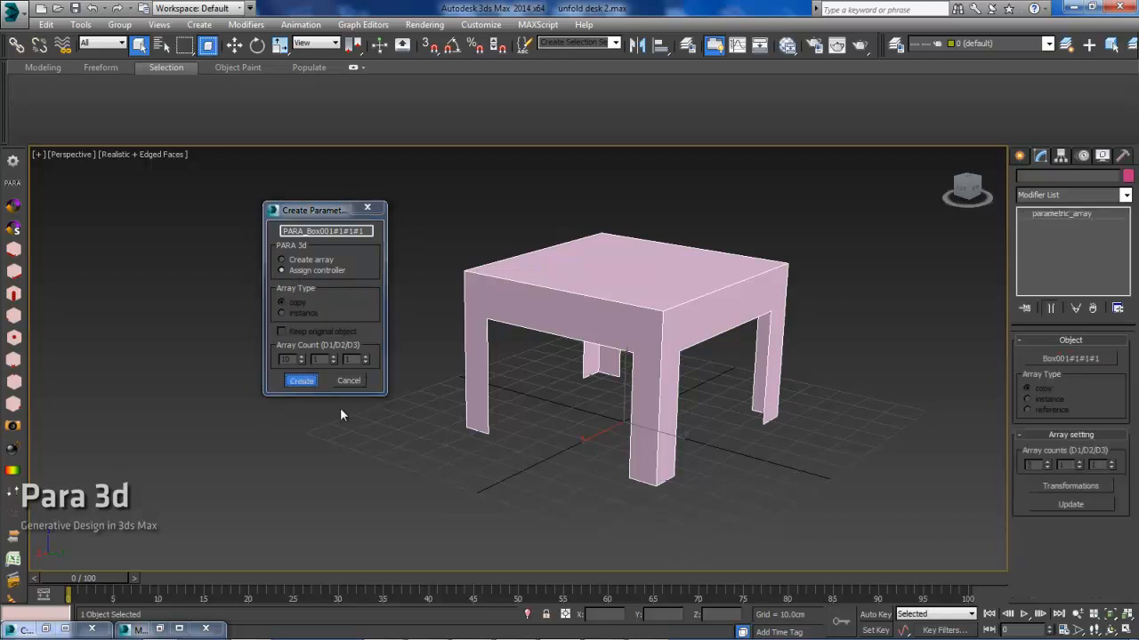
click(300, 380)
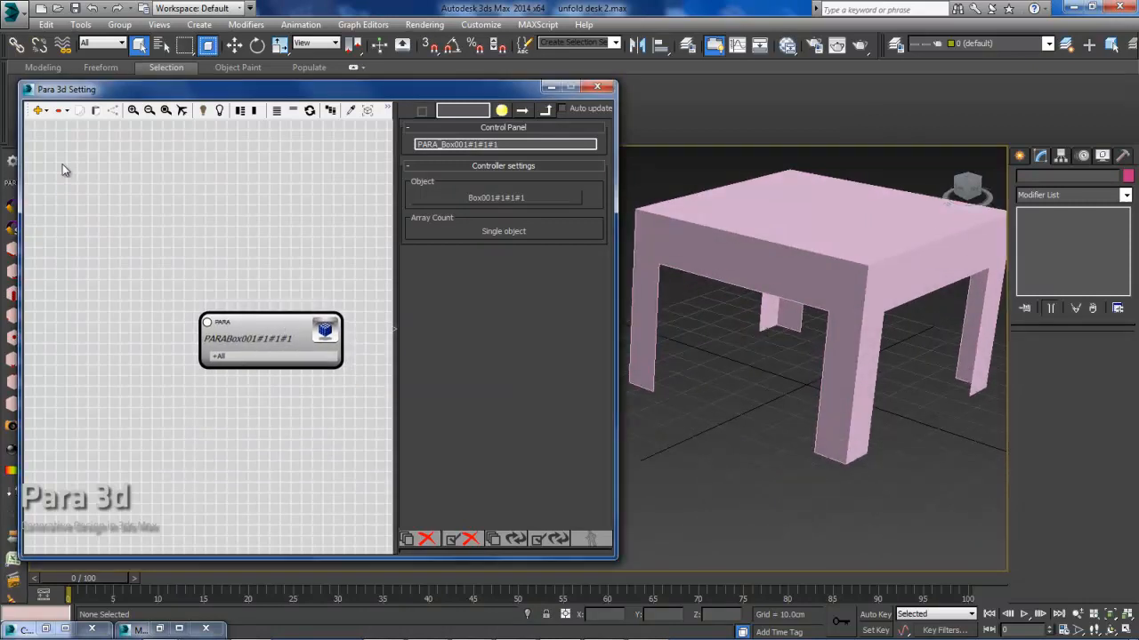
- Add a PARA Disassemble node, expand its +All, and wire it to PARABox001#1#1#1
click(36, 110)
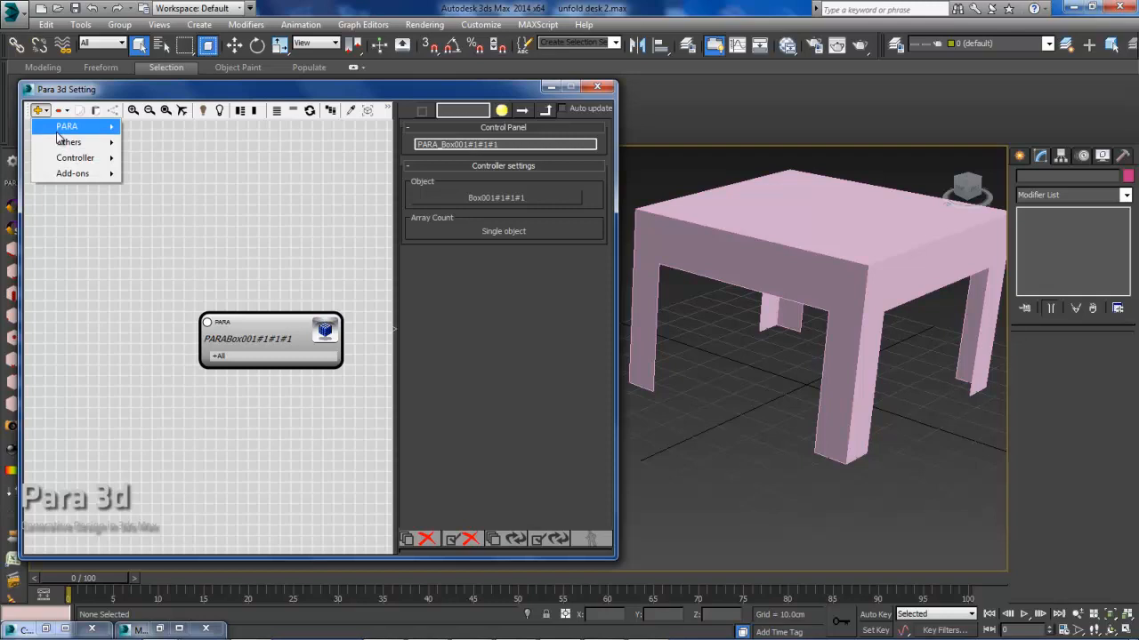
click(64, 127)
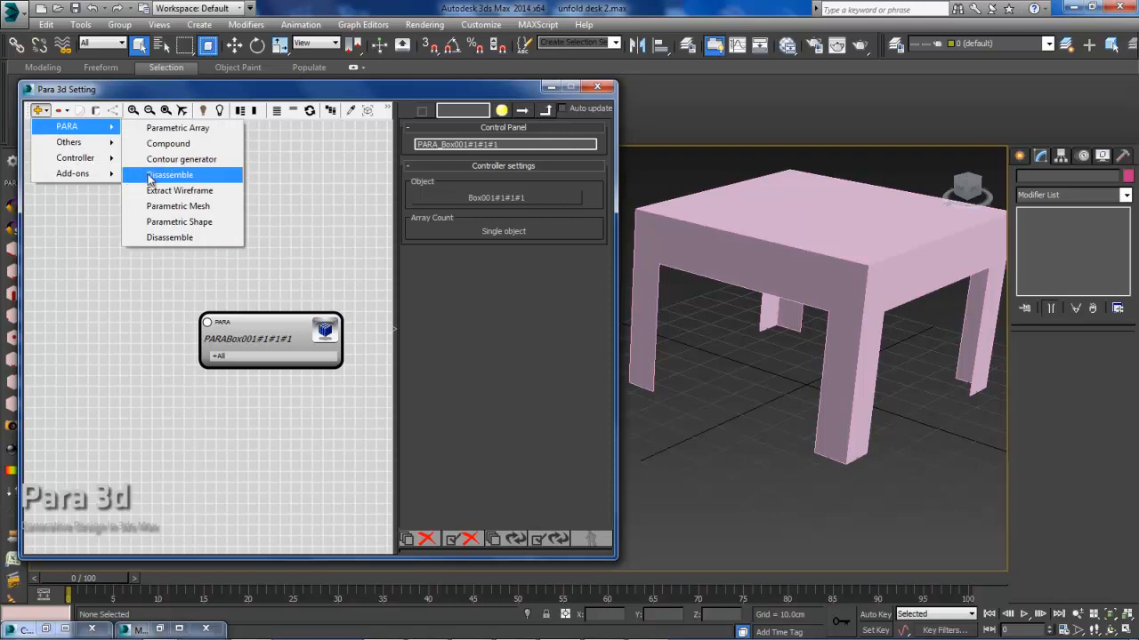
click(169, 174)
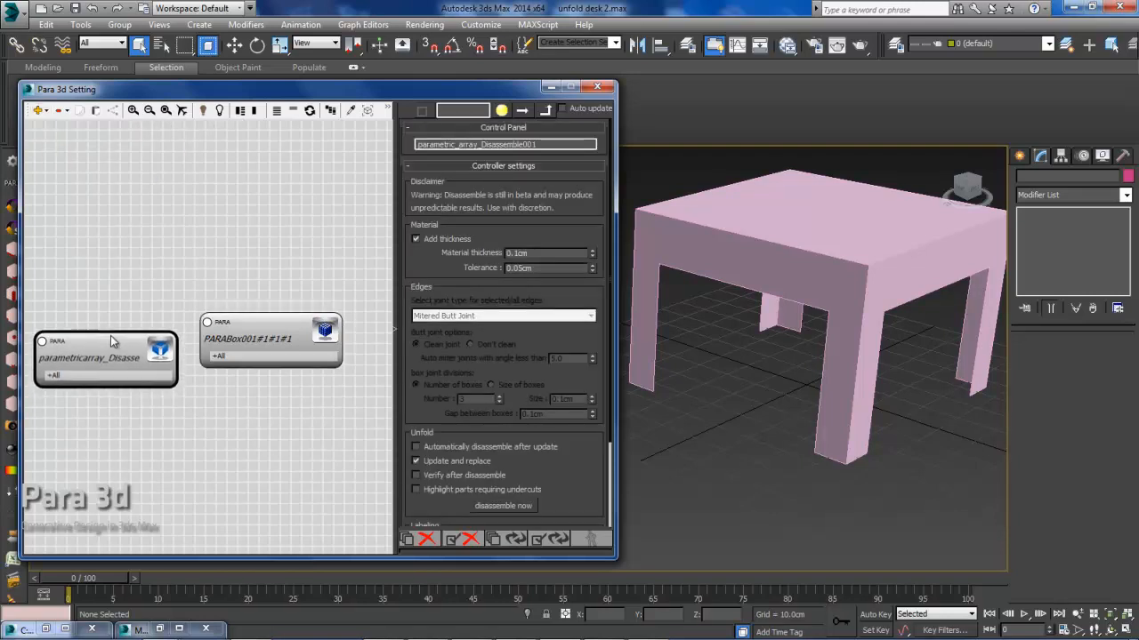
click(276, 307)
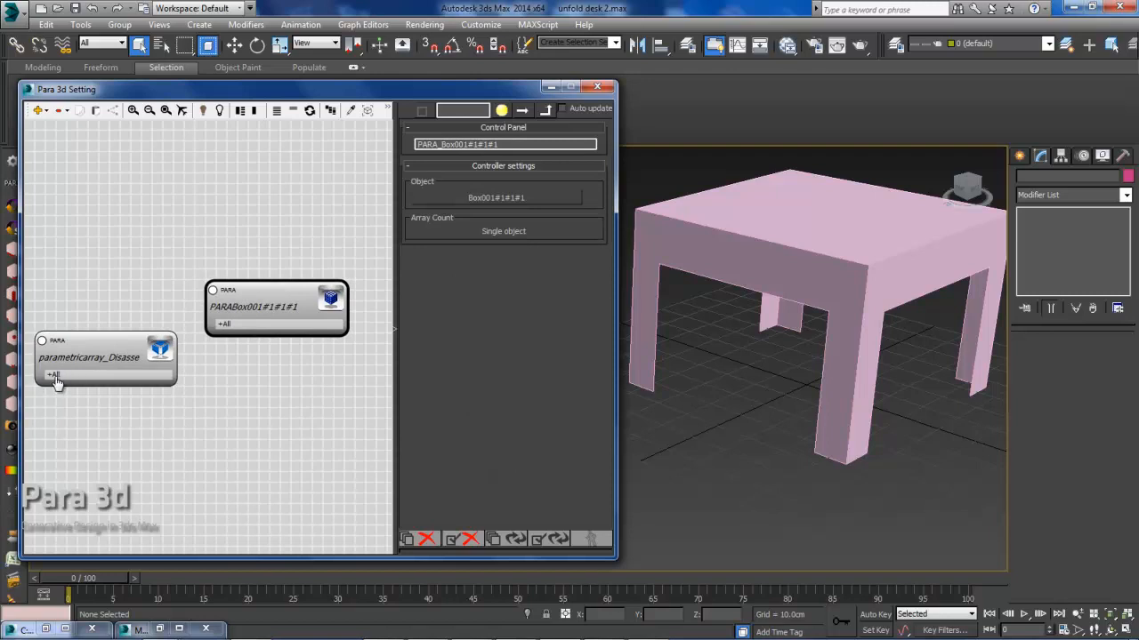
click(89, 357)
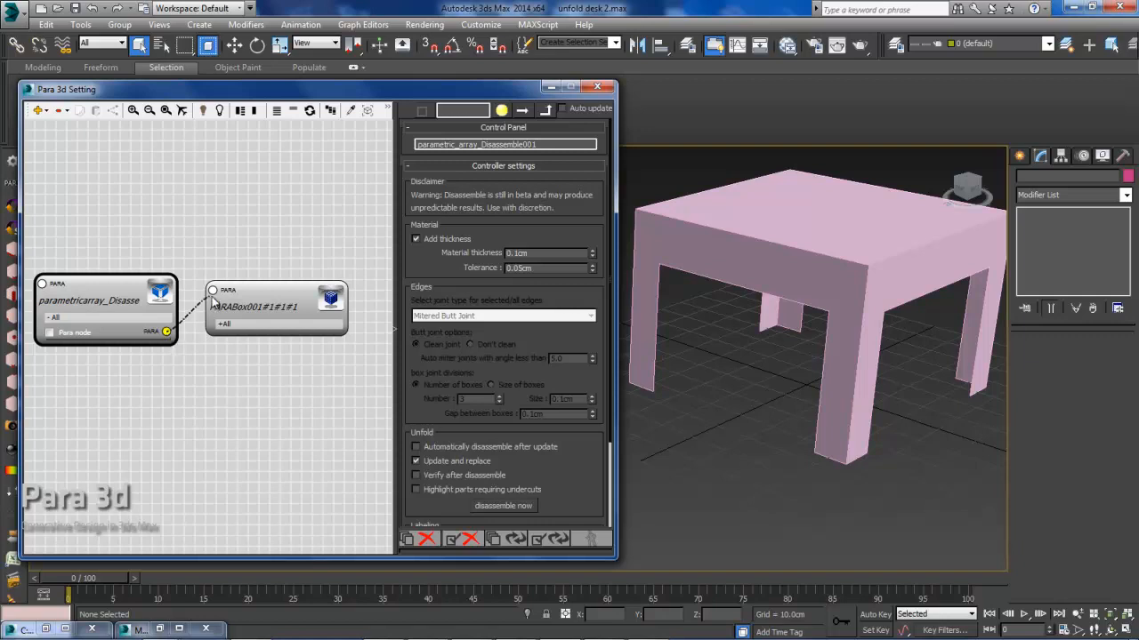
click(257, 285)
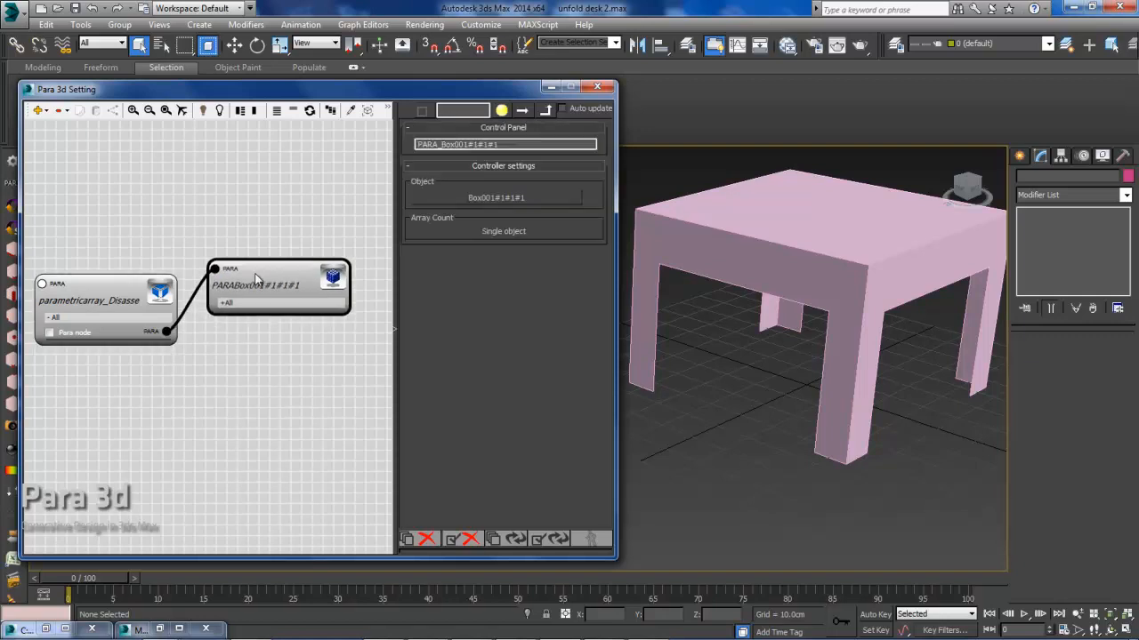
click(98, 299)
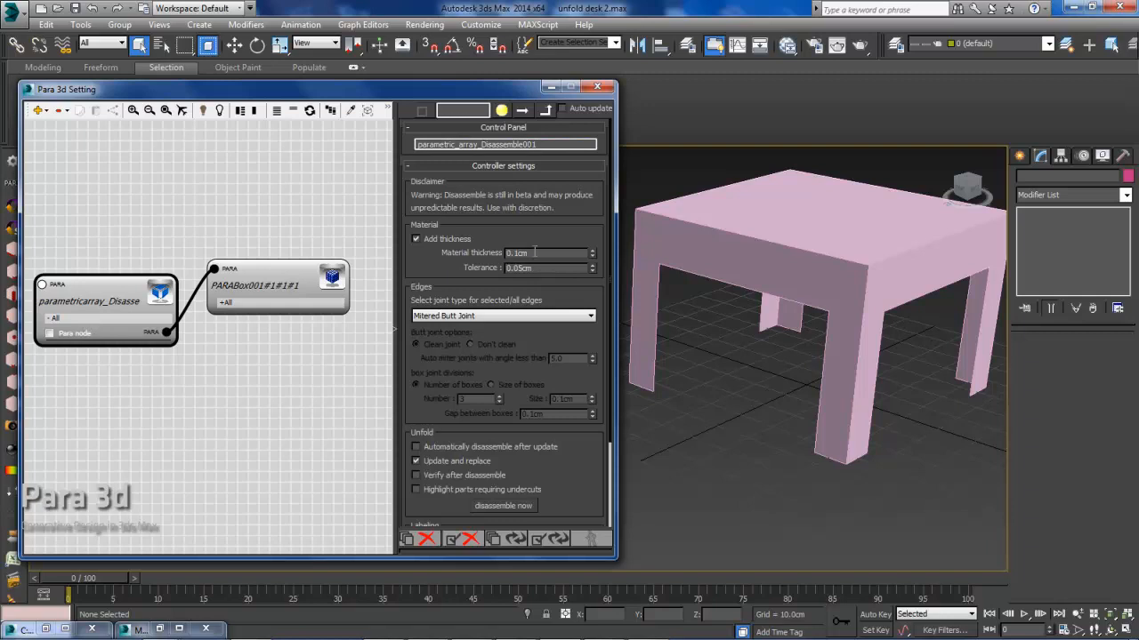
mouse_move(523, 272)
text(2)
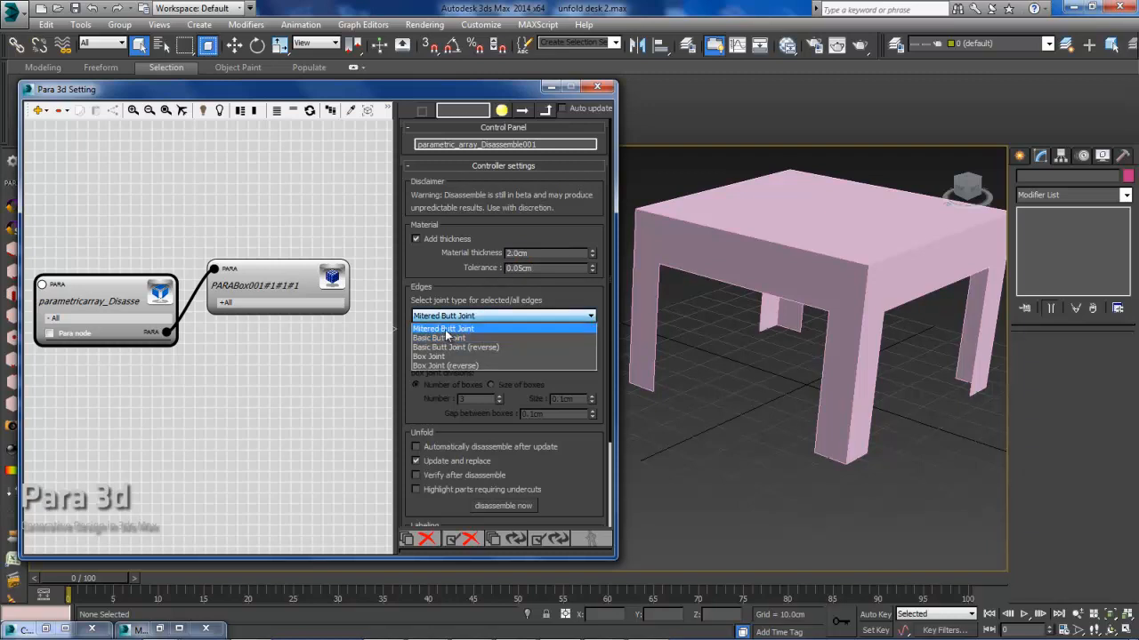
- Pick the butt joint type for the desk edges in Para 3d Setting
click(443, 328)
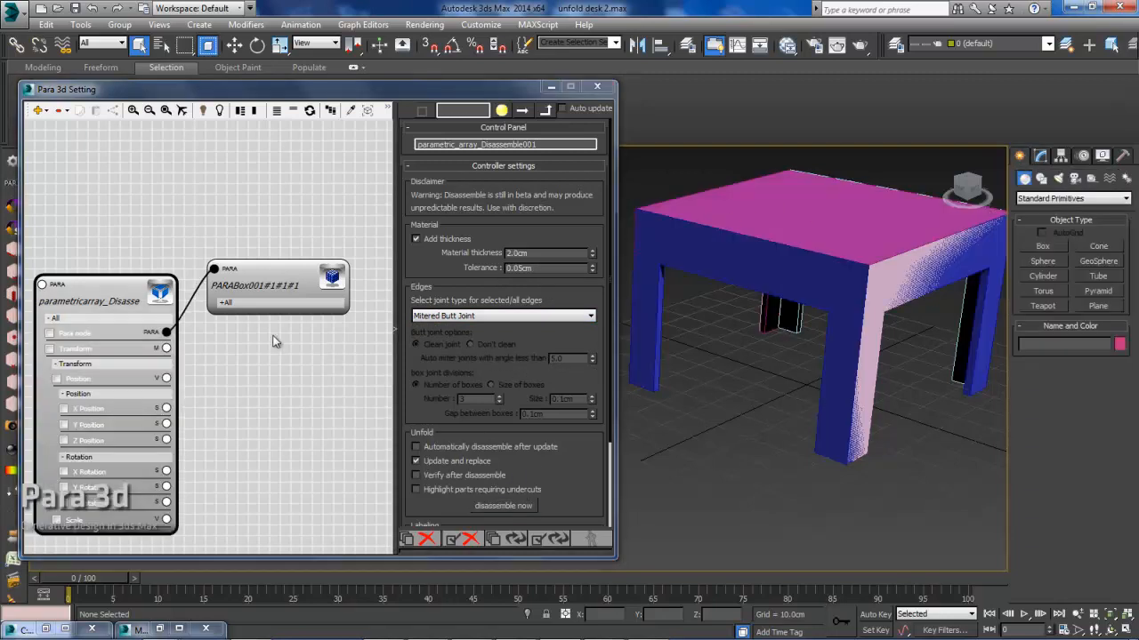
mouse_move(93, 468)
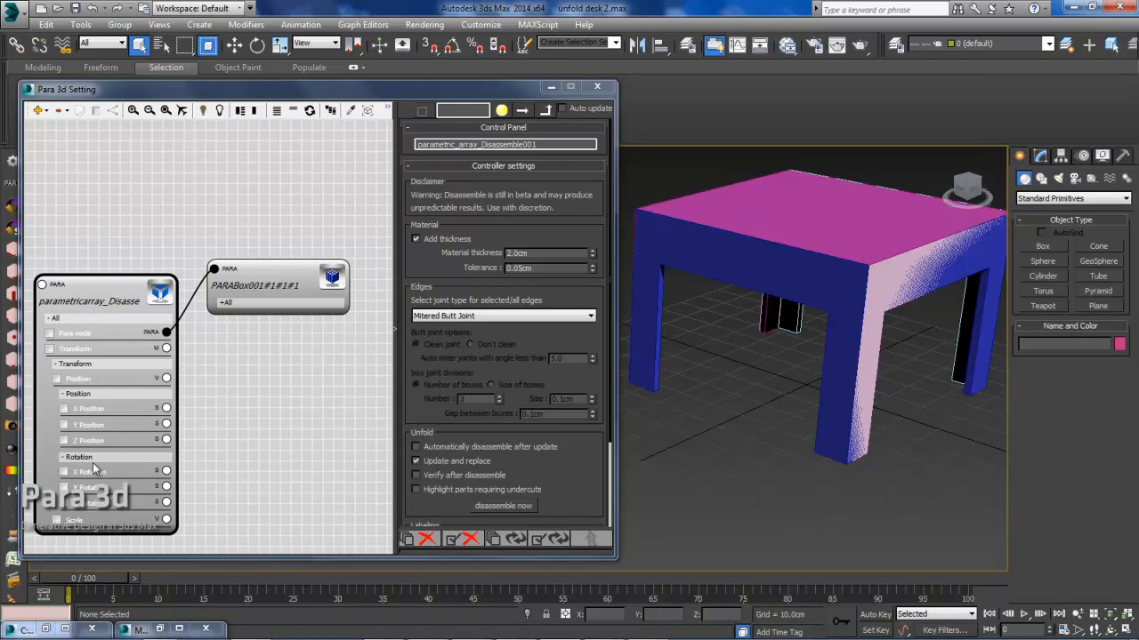
mouse_move(823, 349)
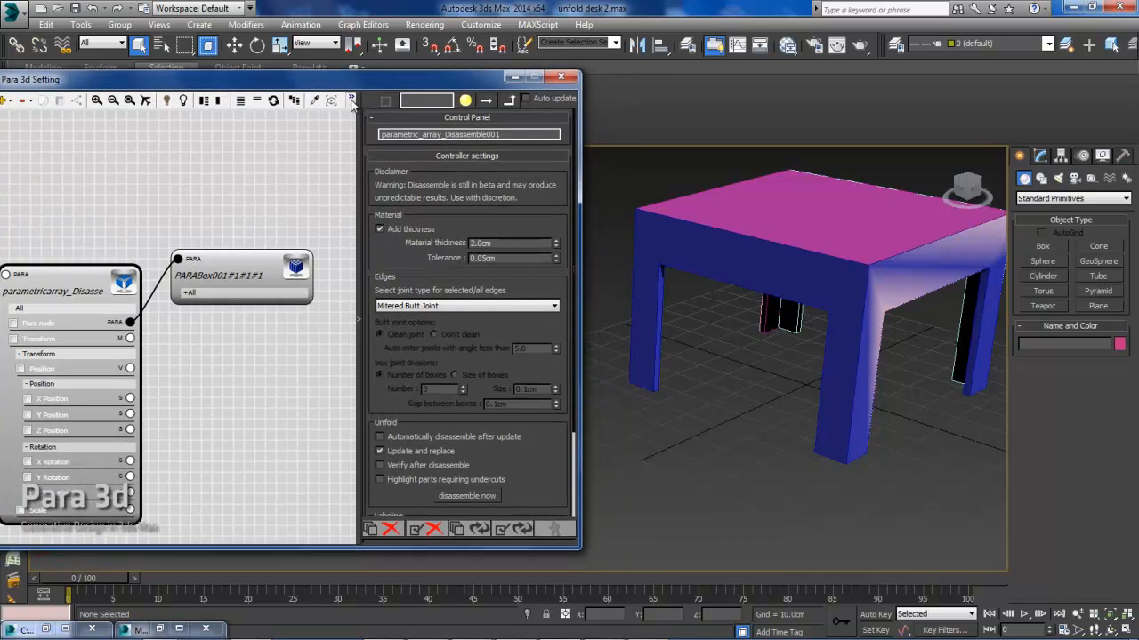
mouse_move(345, 108)
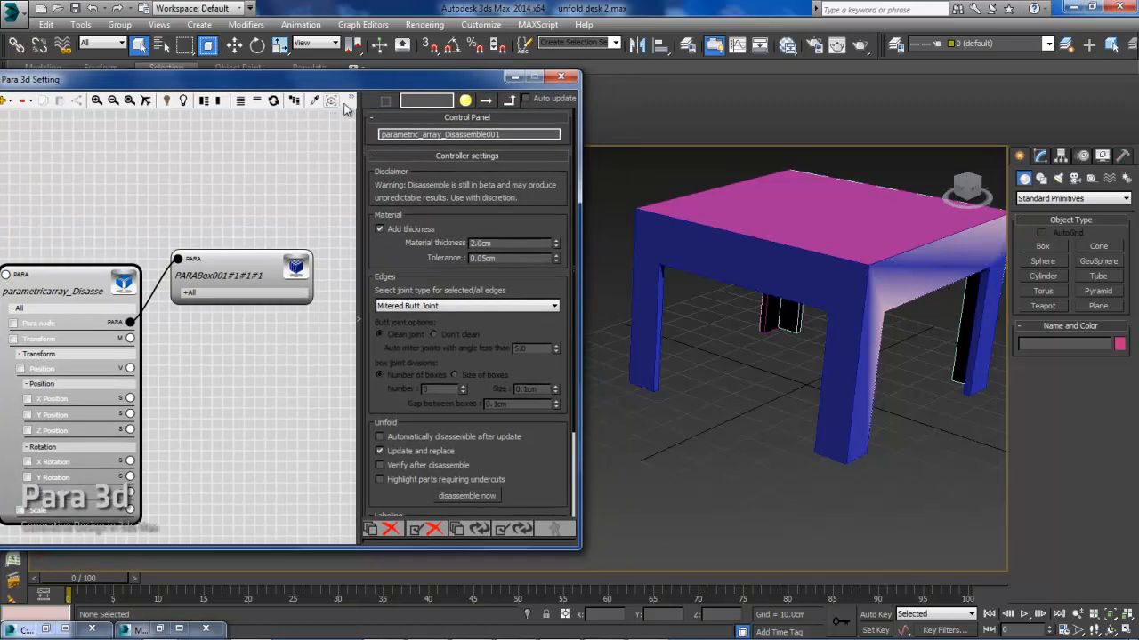
mouse_move(324, 118)
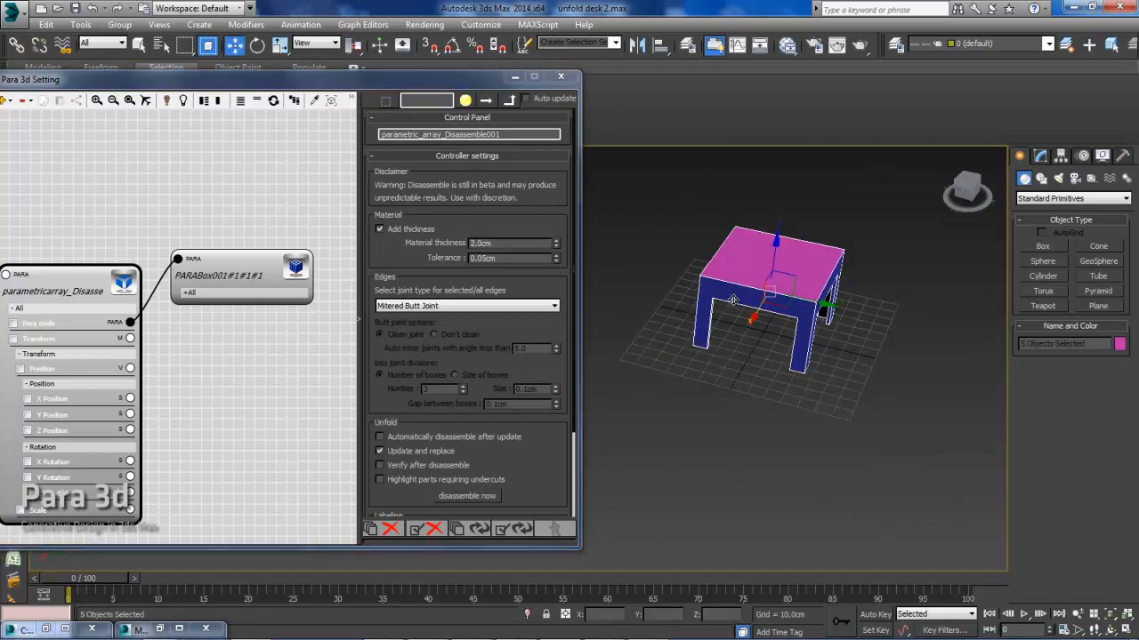
- Drag a blue leg frame out beside the desk to expose the separate panels
drag(756, 302, 907, 321)
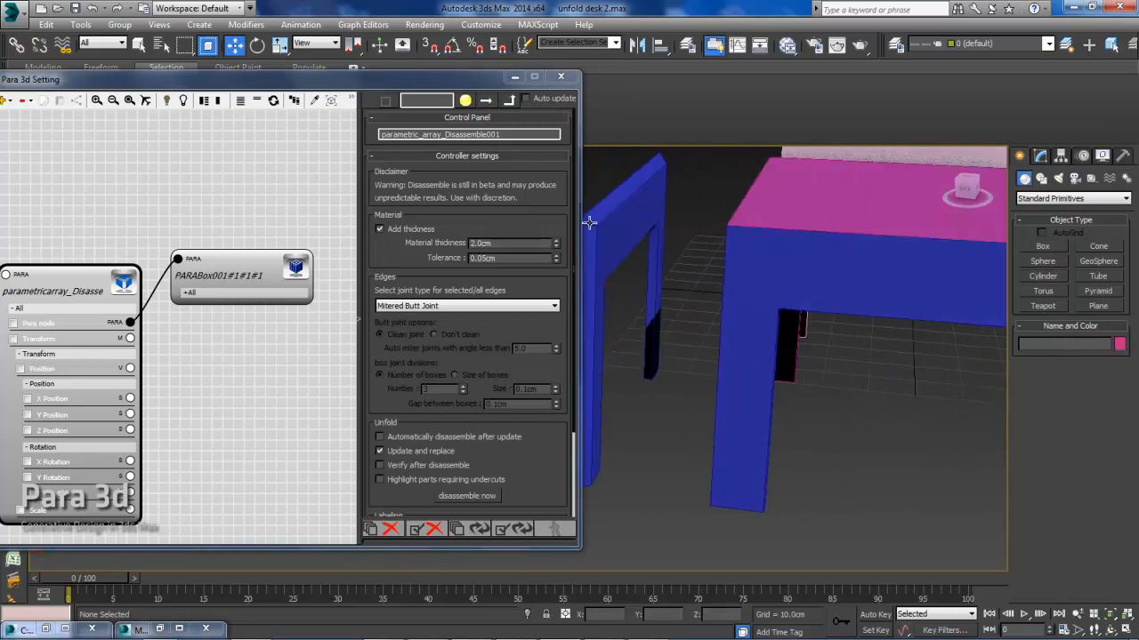
drag(590, 222, 735, 291)
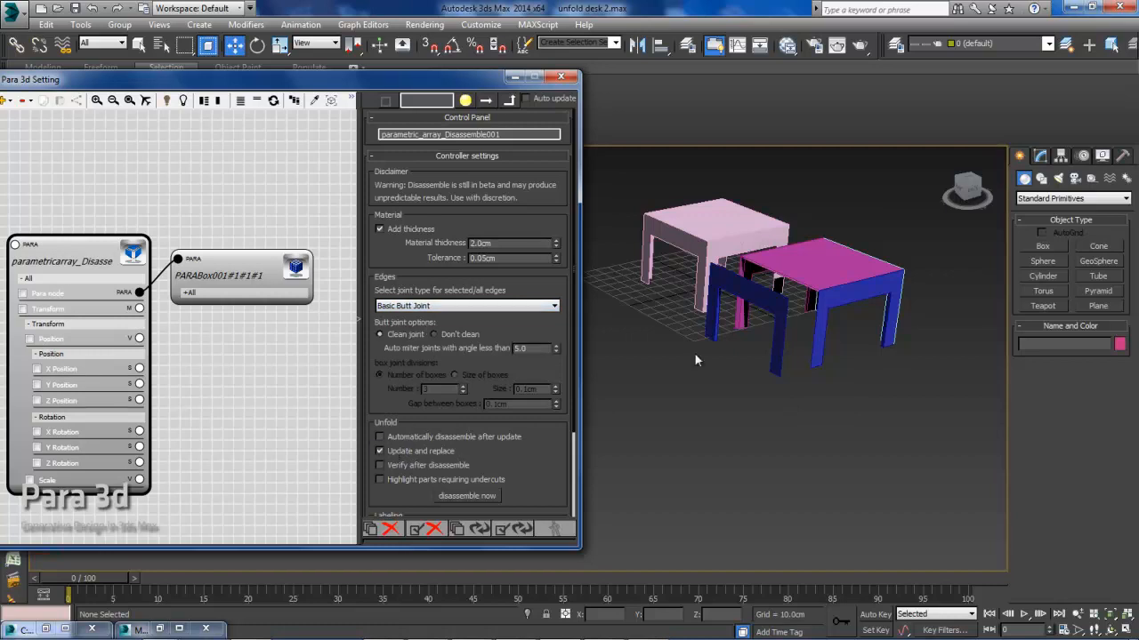
mouse_move(774, 294)
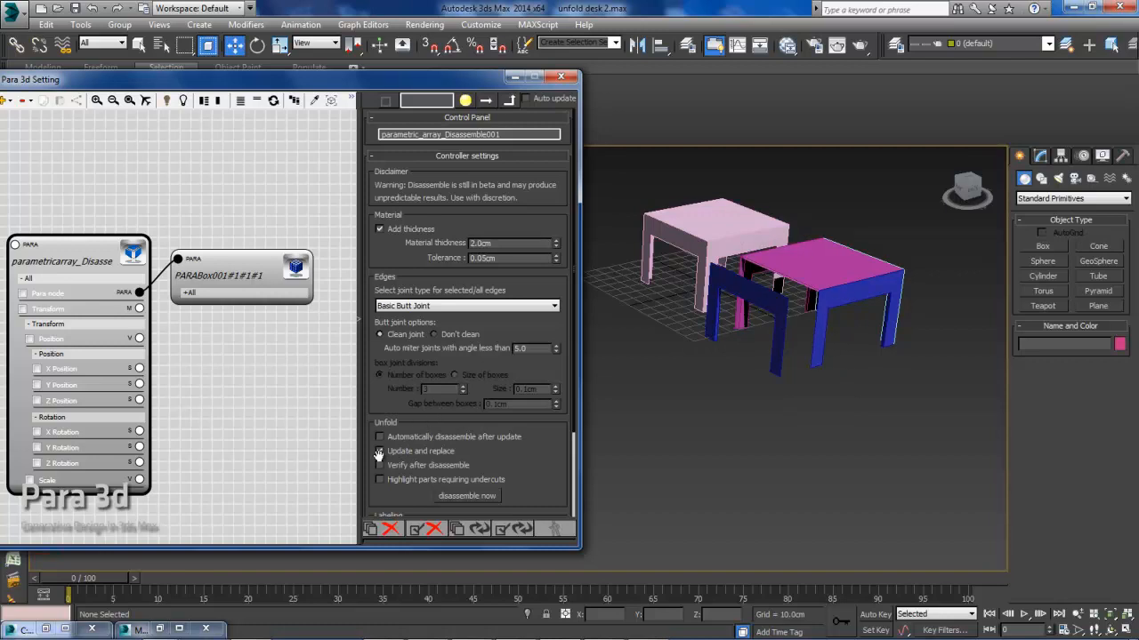
mouse_move(429, 376)
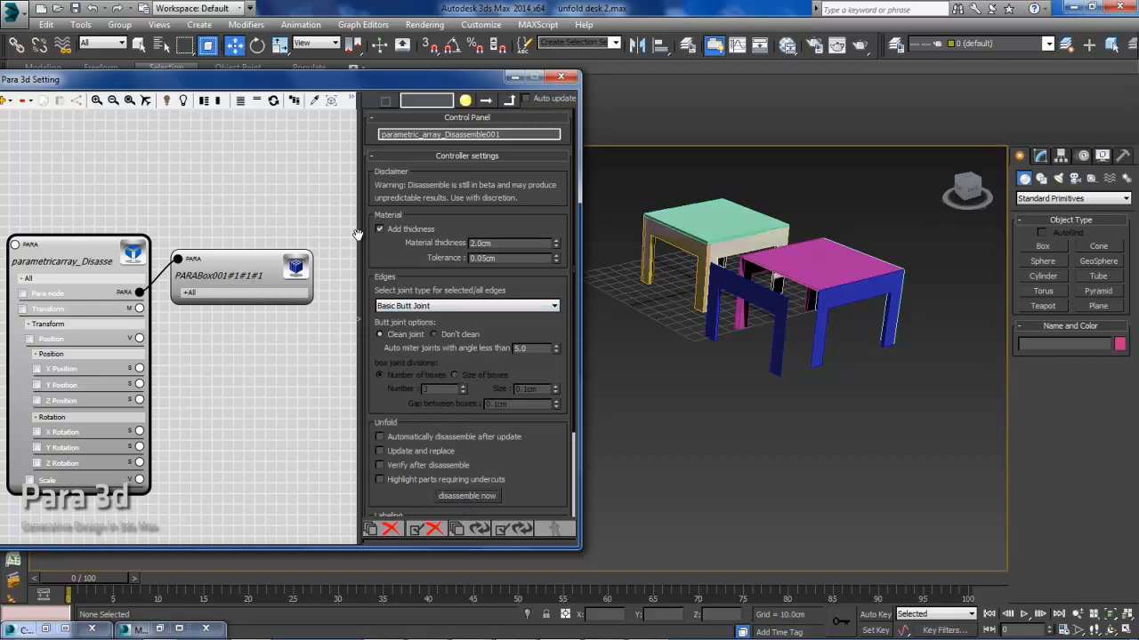
mouse_move(325, 118)
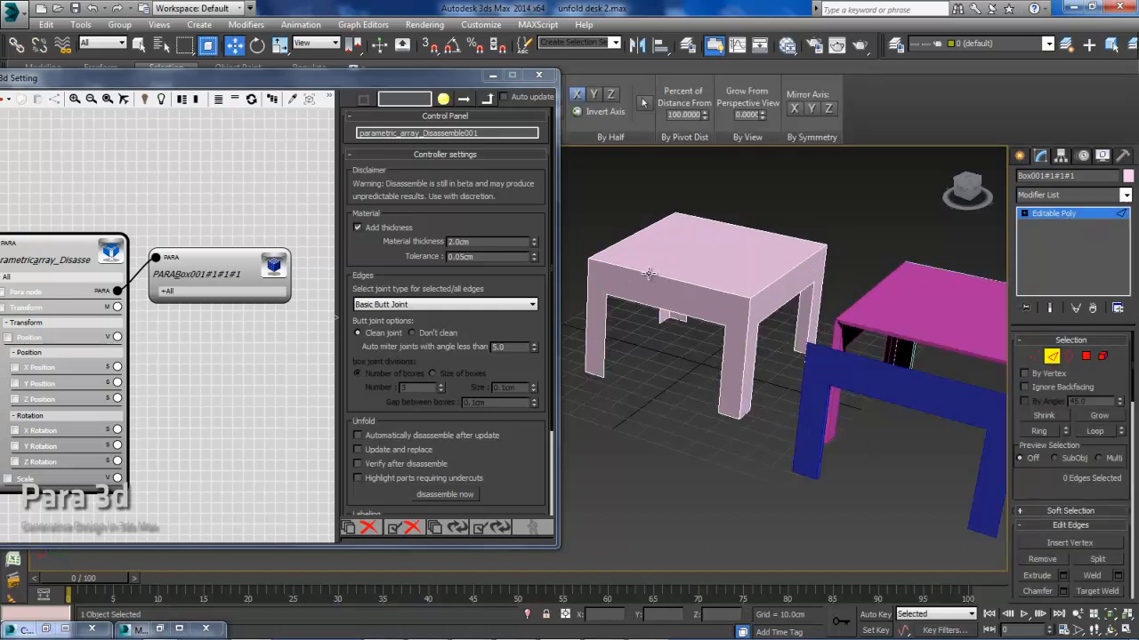
- Select the pink desk copy's top edges and choose Basic Butt Joint (reverse)
click(708, 288)
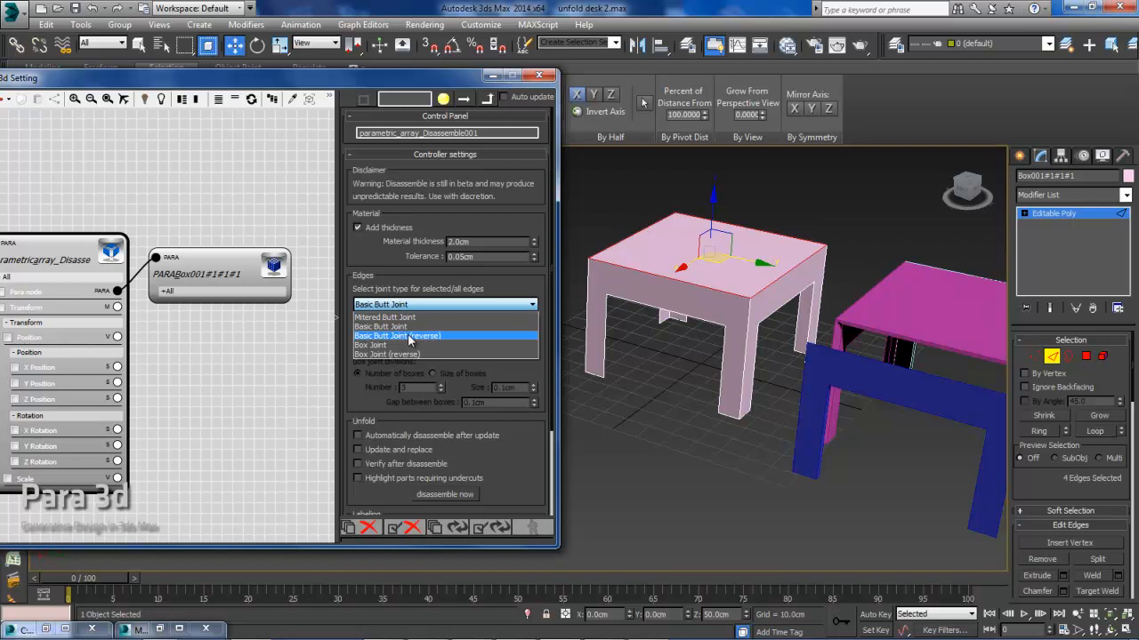
click(415, 335)
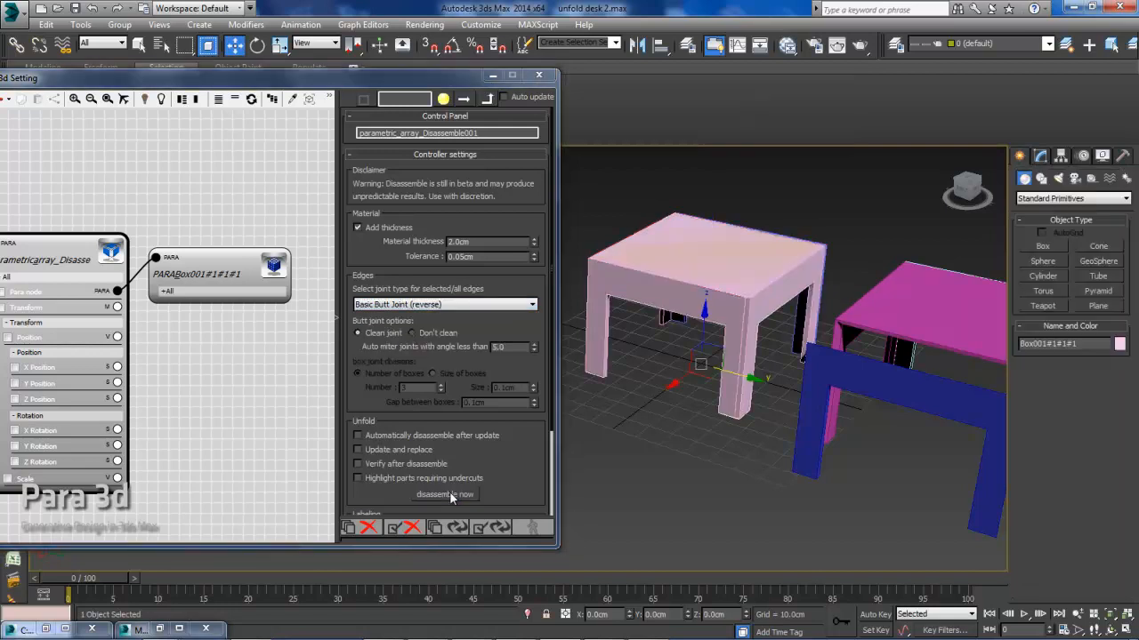
mouse_move(325, 117)
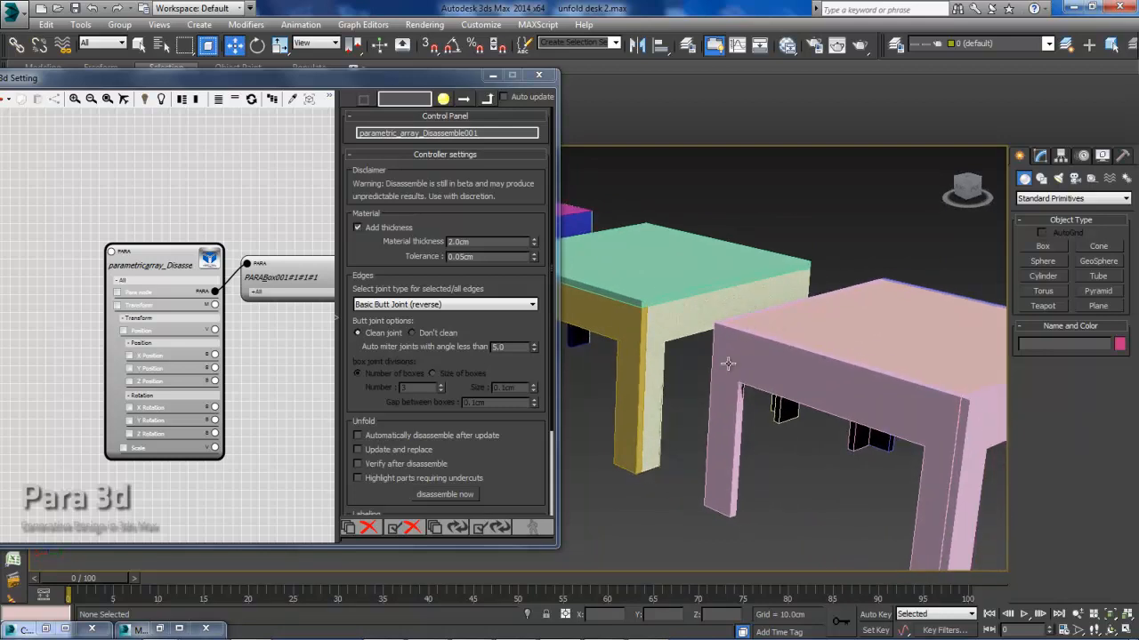
mouse_move(731, 328)
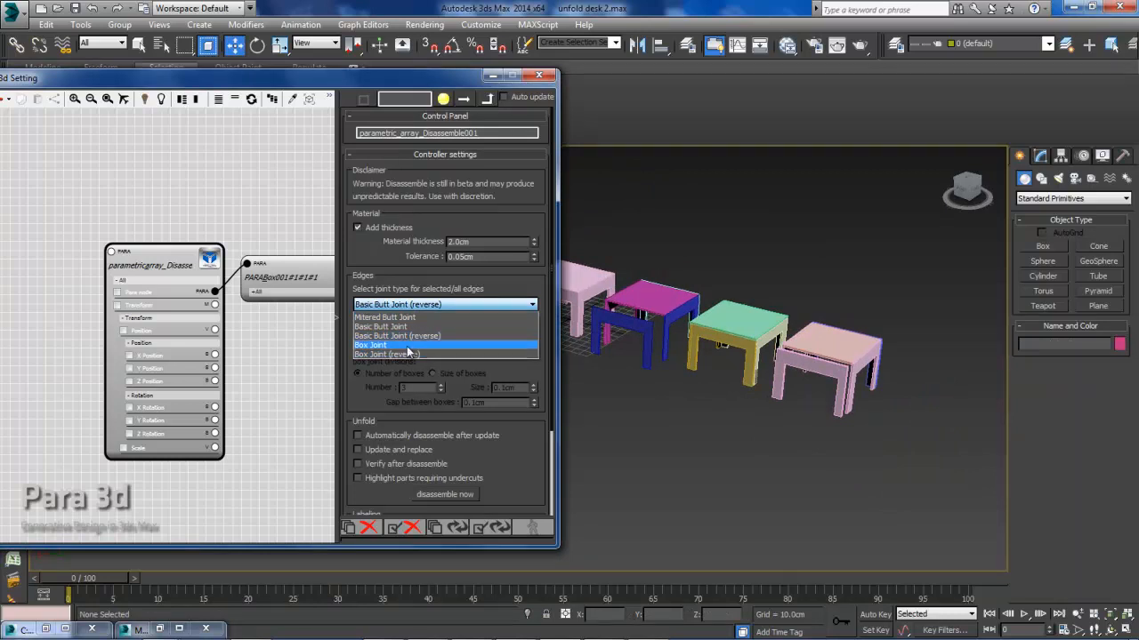
- Choose Box Joint for the desk edges and run disassemble now
click(370, 346)
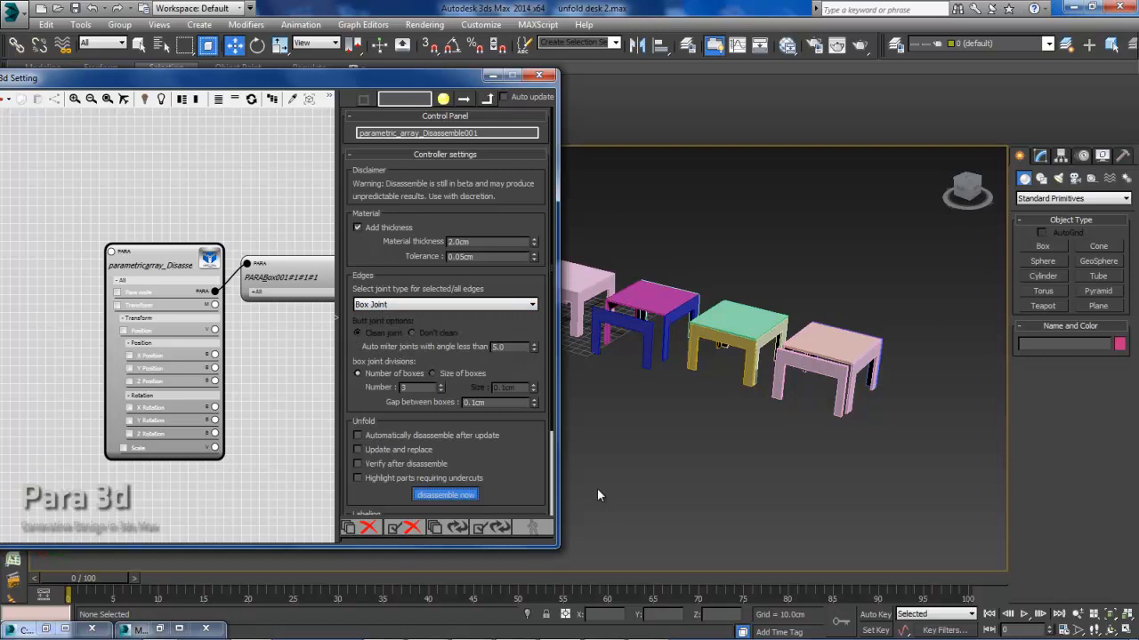
click(445, 495)
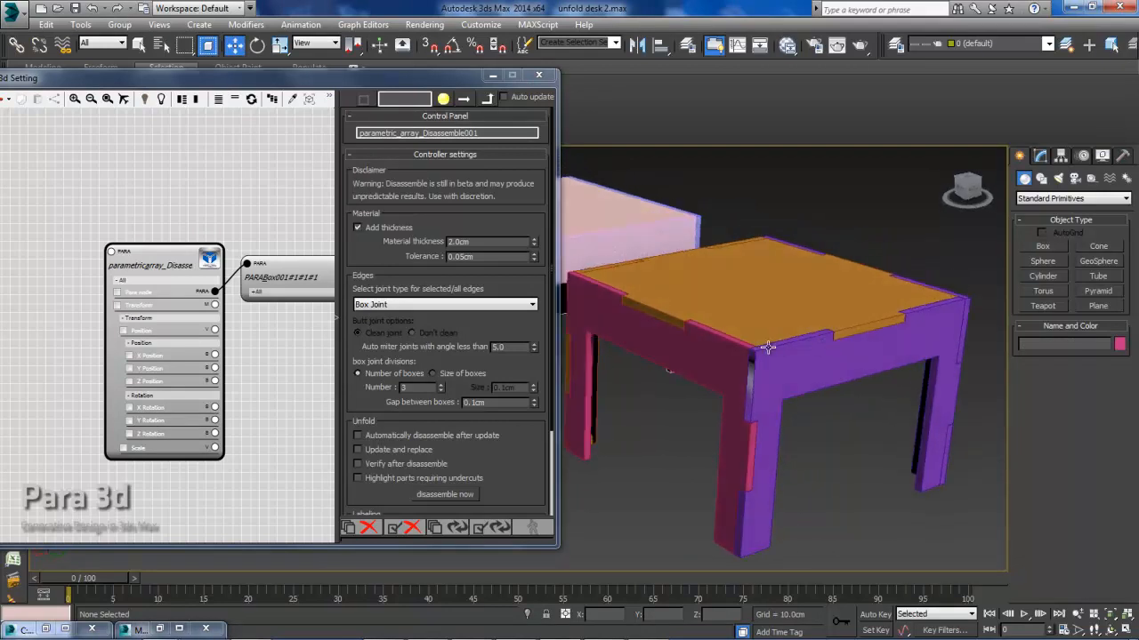
mouse_move(816, 322)
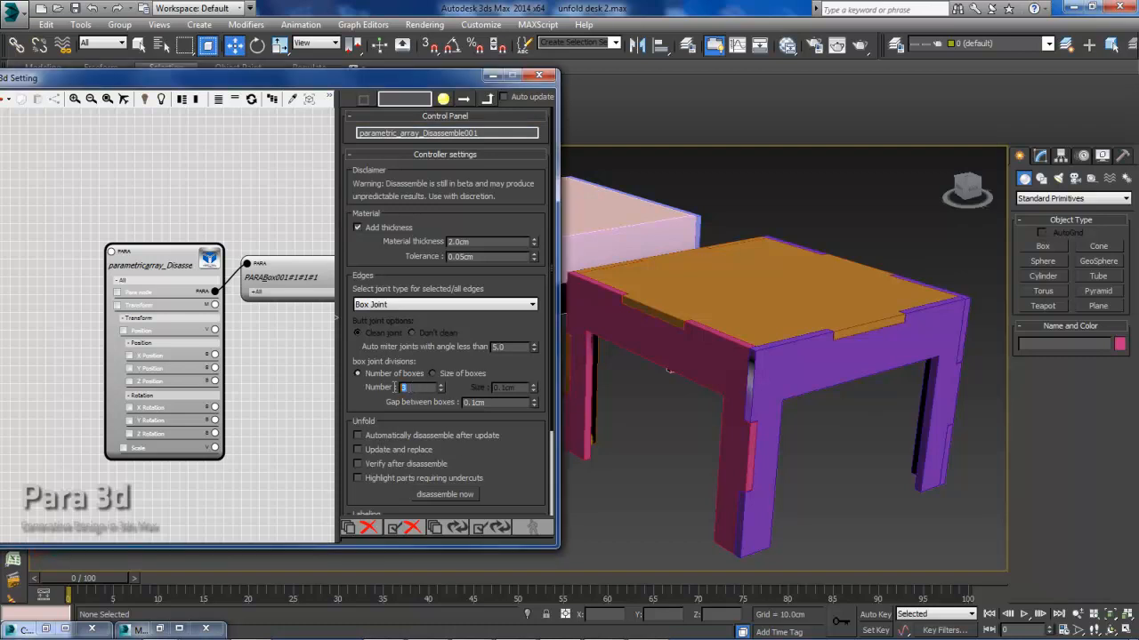
mouse_move(700, 349)
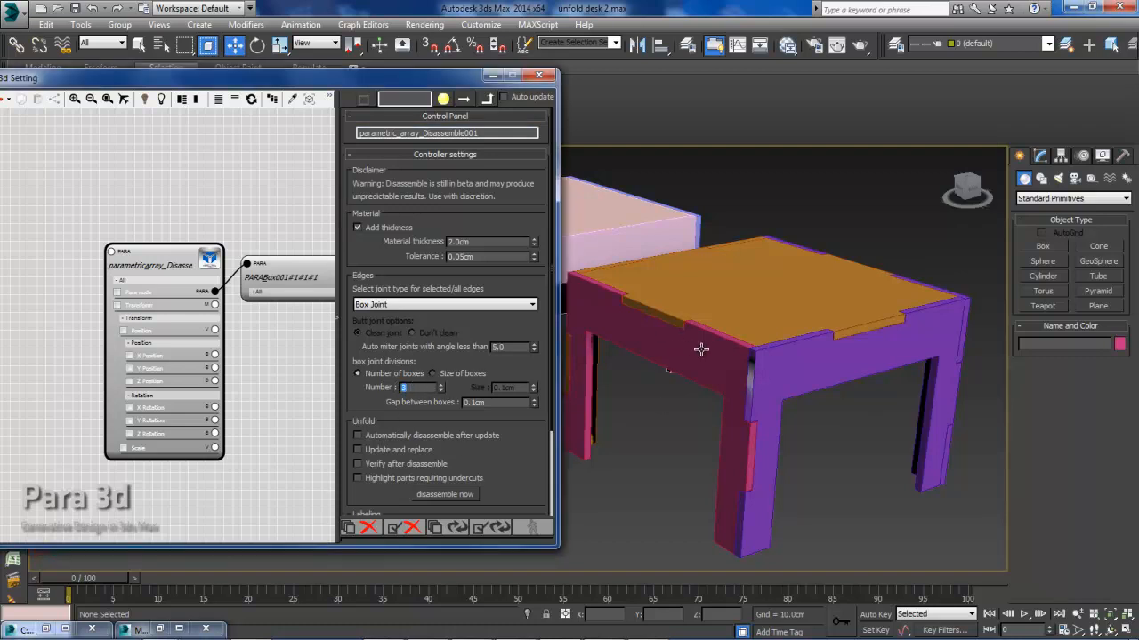
mouse_move(592, 275)
text(6)
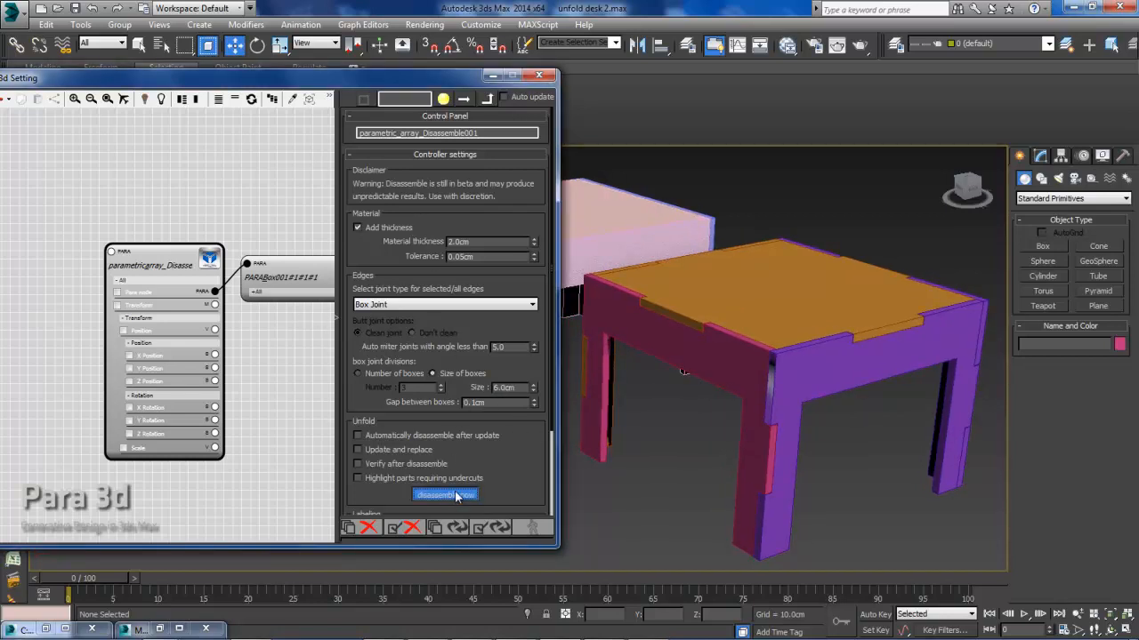
- Rerun disassemble now to rebuild the desk with 6.0 cm box fingers
click(444, 494)
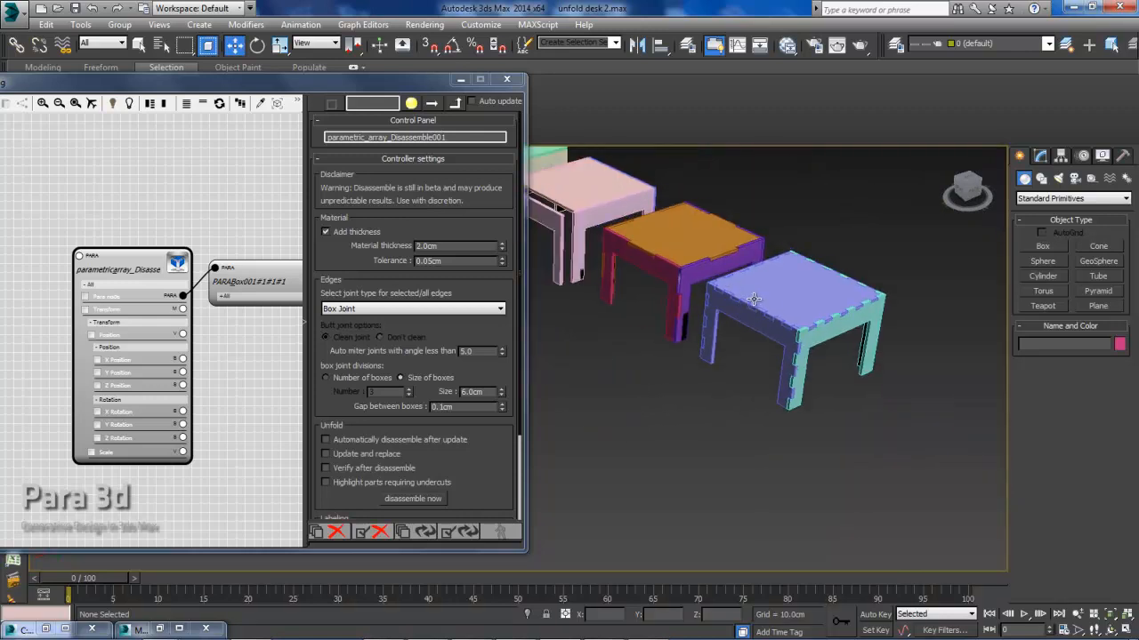
mouse_move(793, 315)
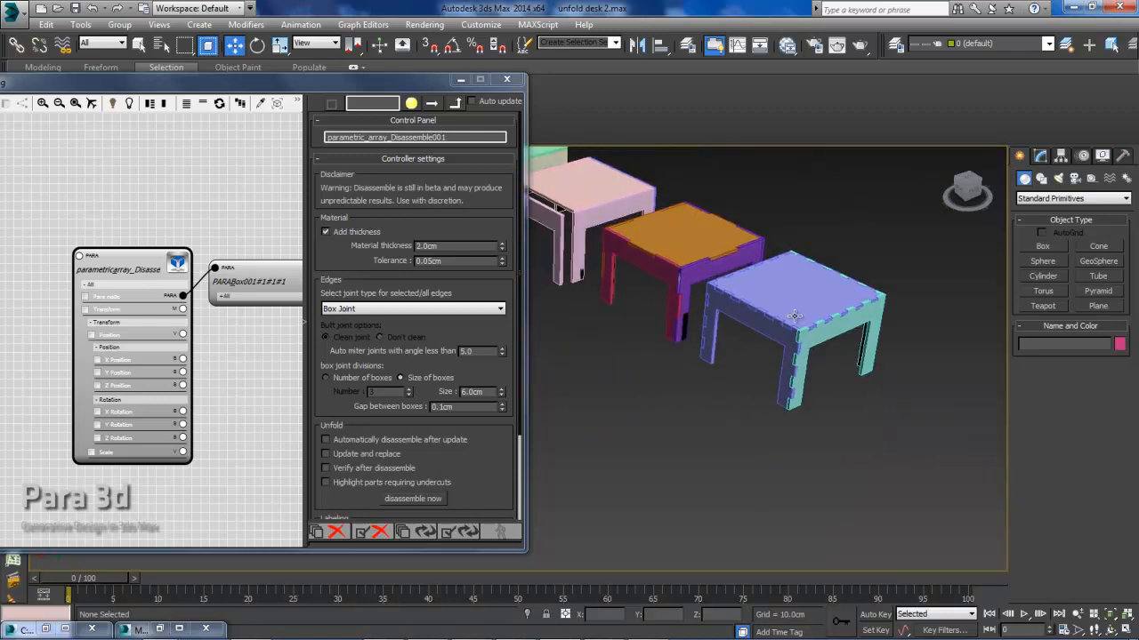